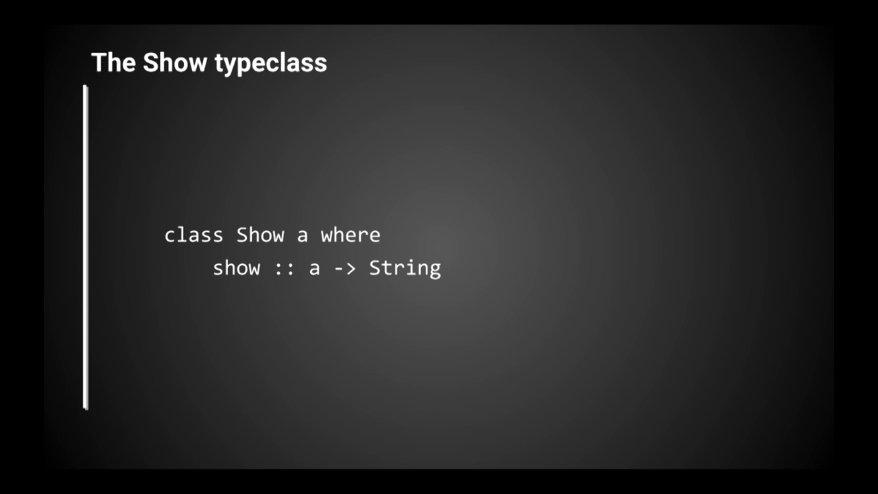
{"action": "key", "text": "Right"}
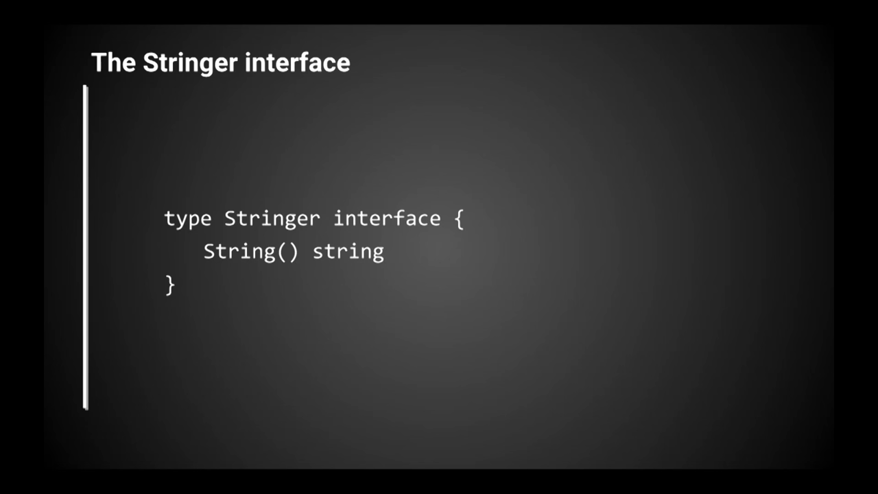